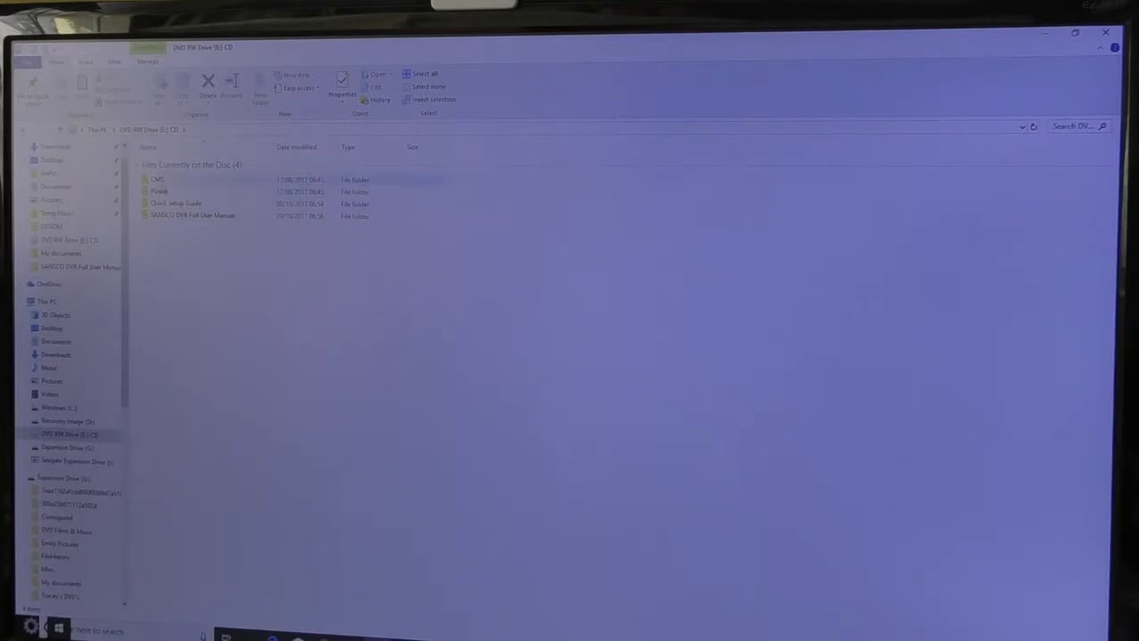
mouse_move(158, 179)
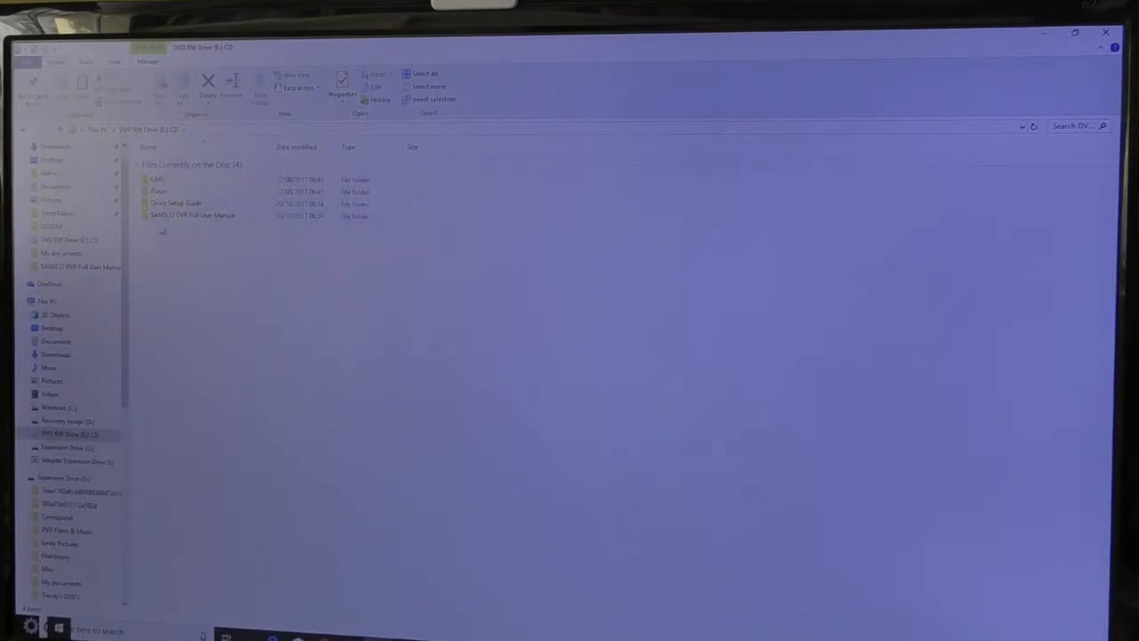
mouse_move(191, 215)
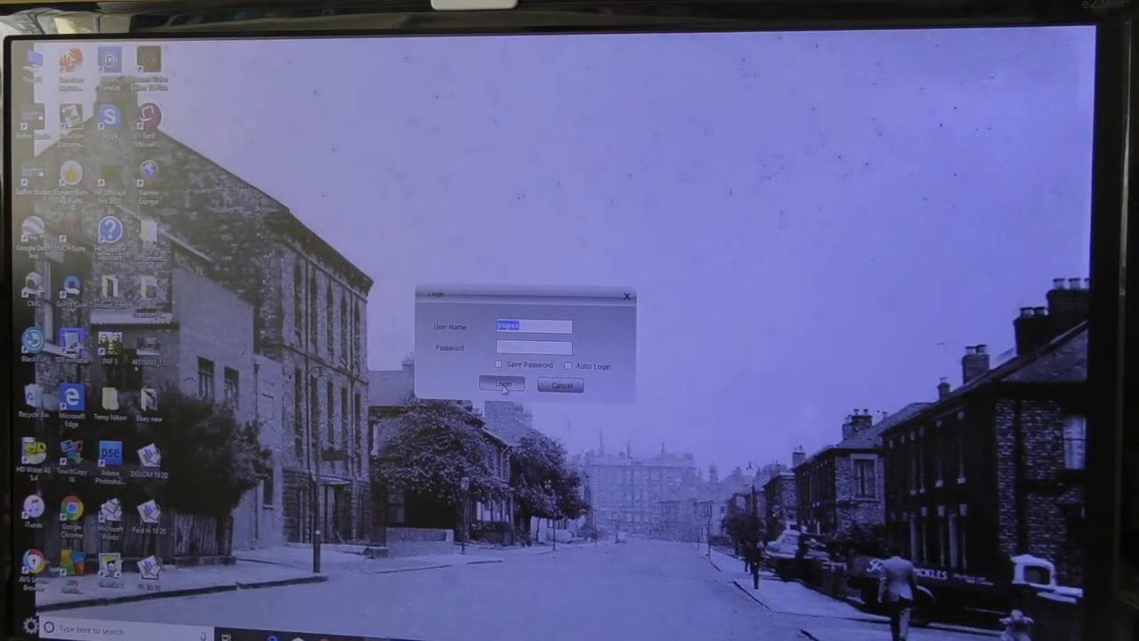
- Log in with the default user name so the main monitoring window appears
click(504, 387)
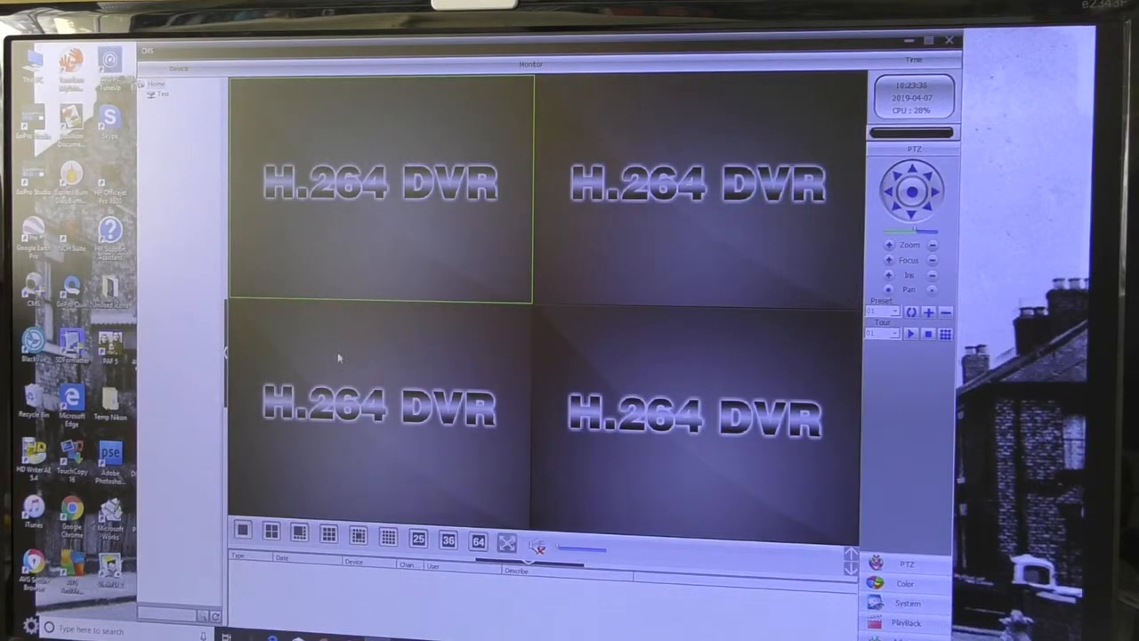
mouse_move(381, 293)
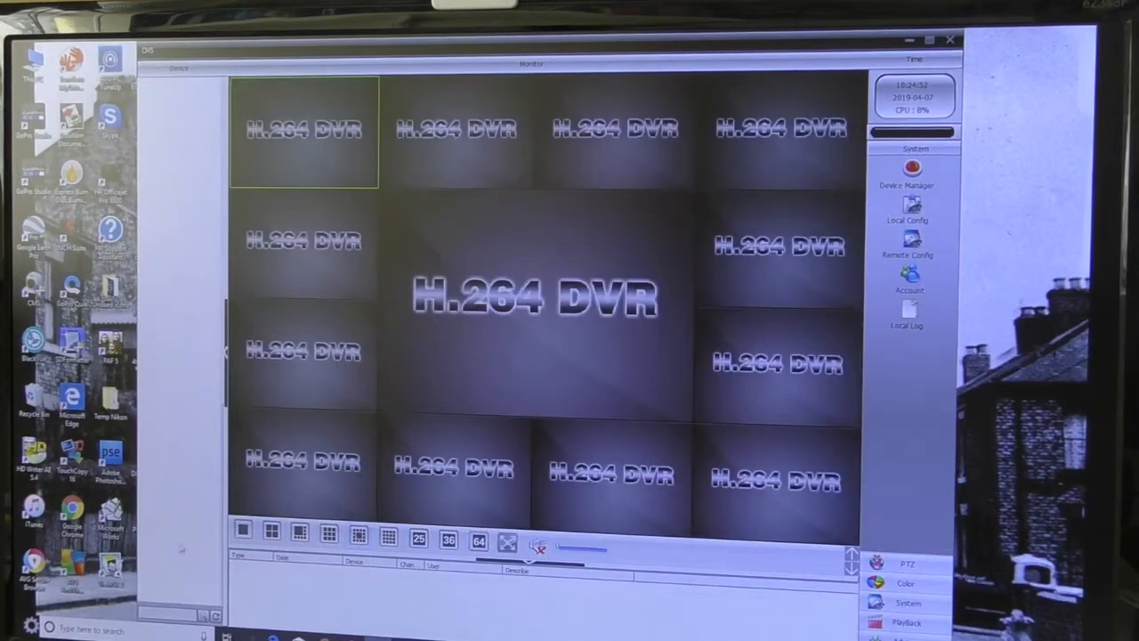
- Switch the monitoring area back to the 4-screen layout
click(269, 541)
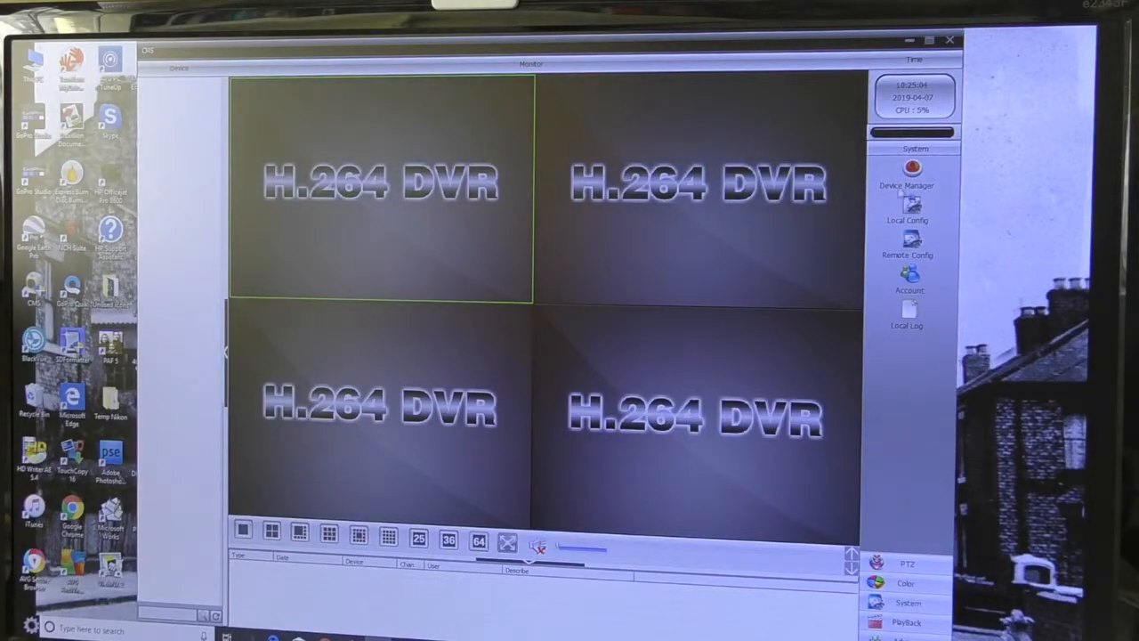
- Add a zone named Home to the device manager's zone list
click(907, 171)
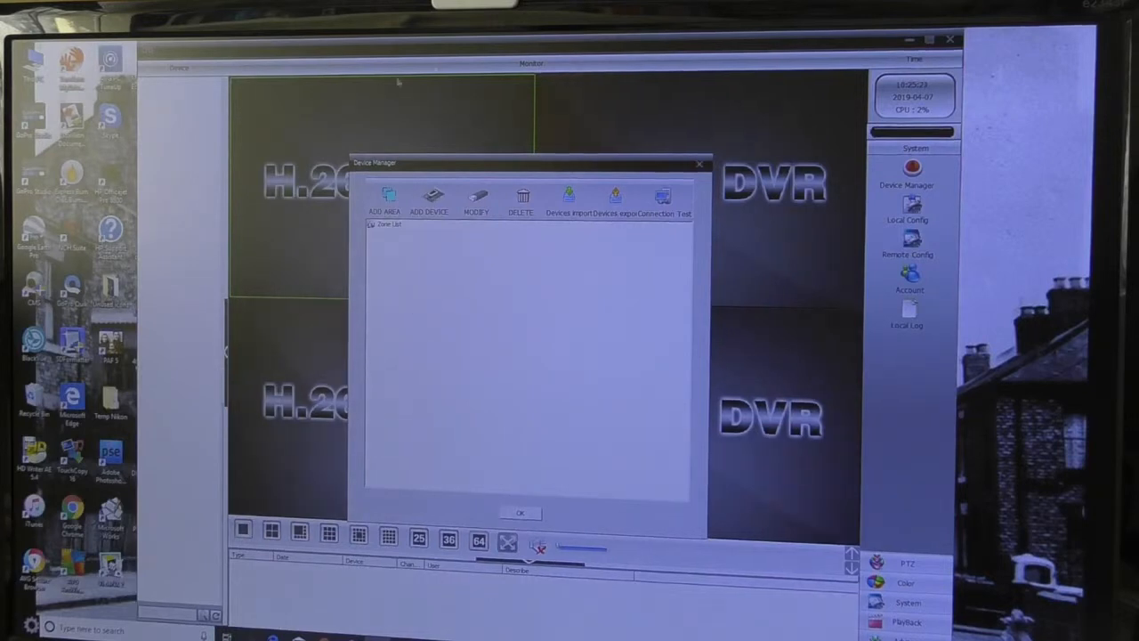
click(382, 200)
text(Home)
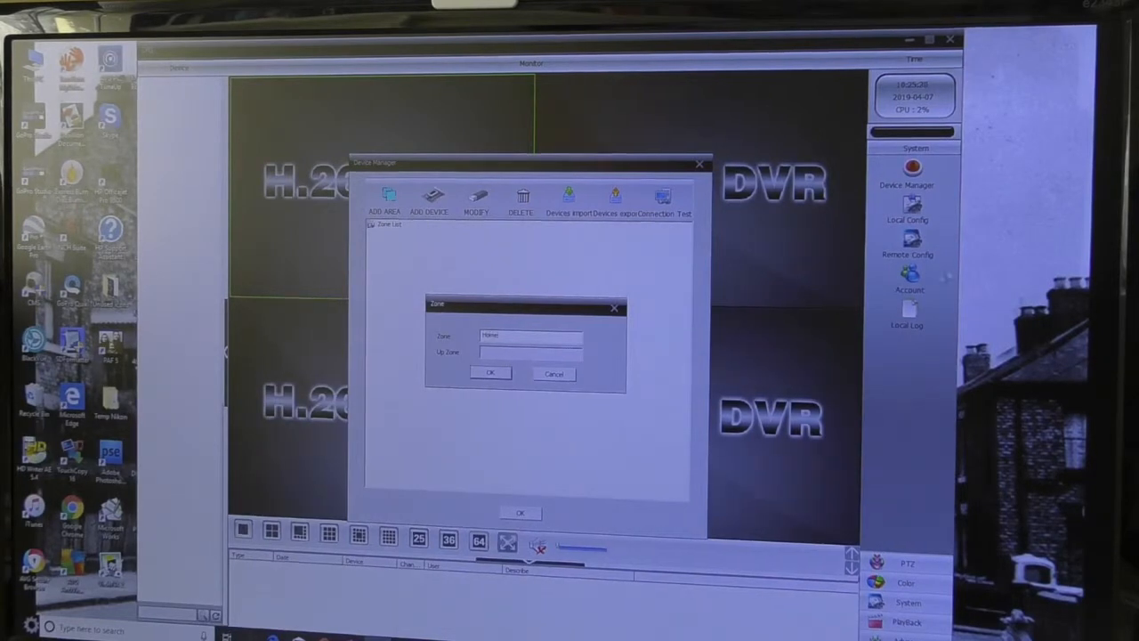
click(490, 373)
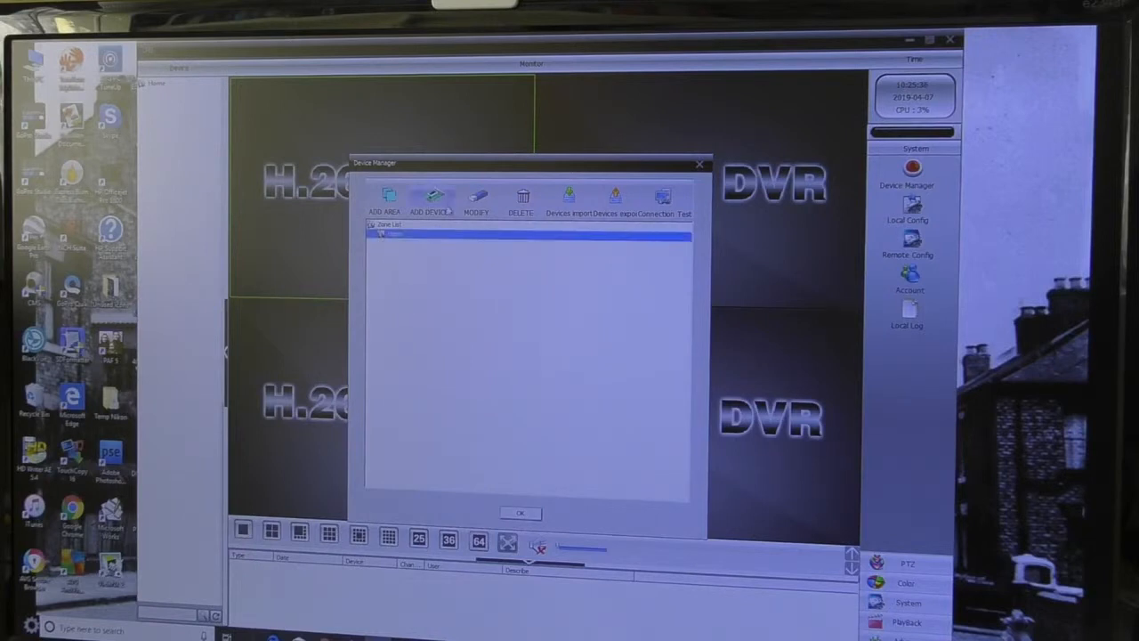
- Add a DVR device named Test with its IP, port and login details under Home
click(433, 196)
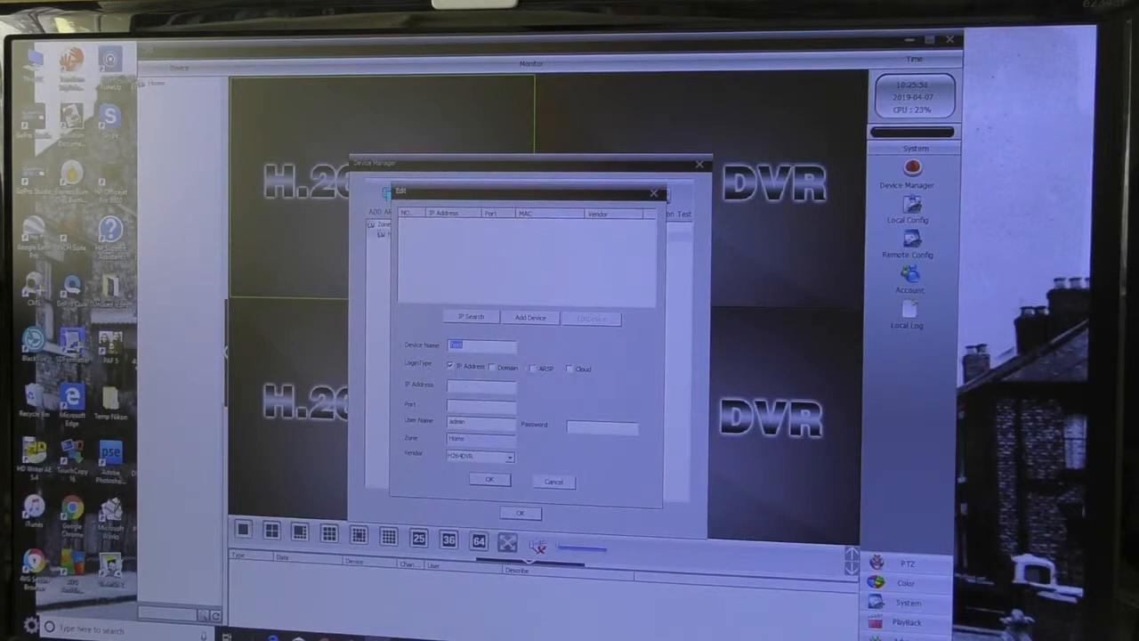
click(570, 368)
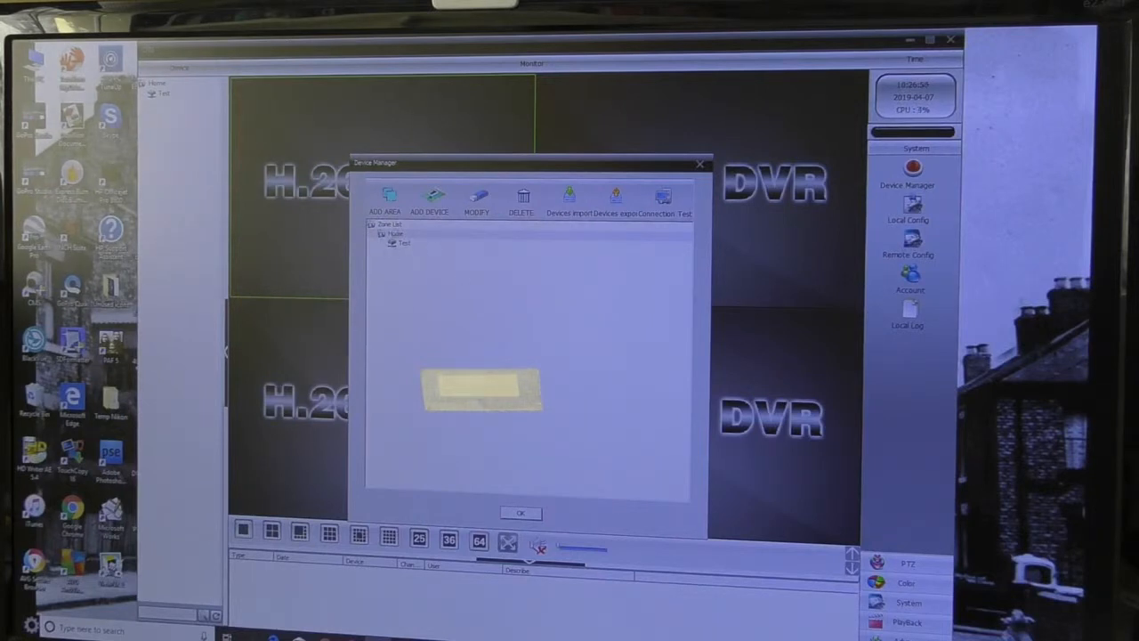
click(520, 514)
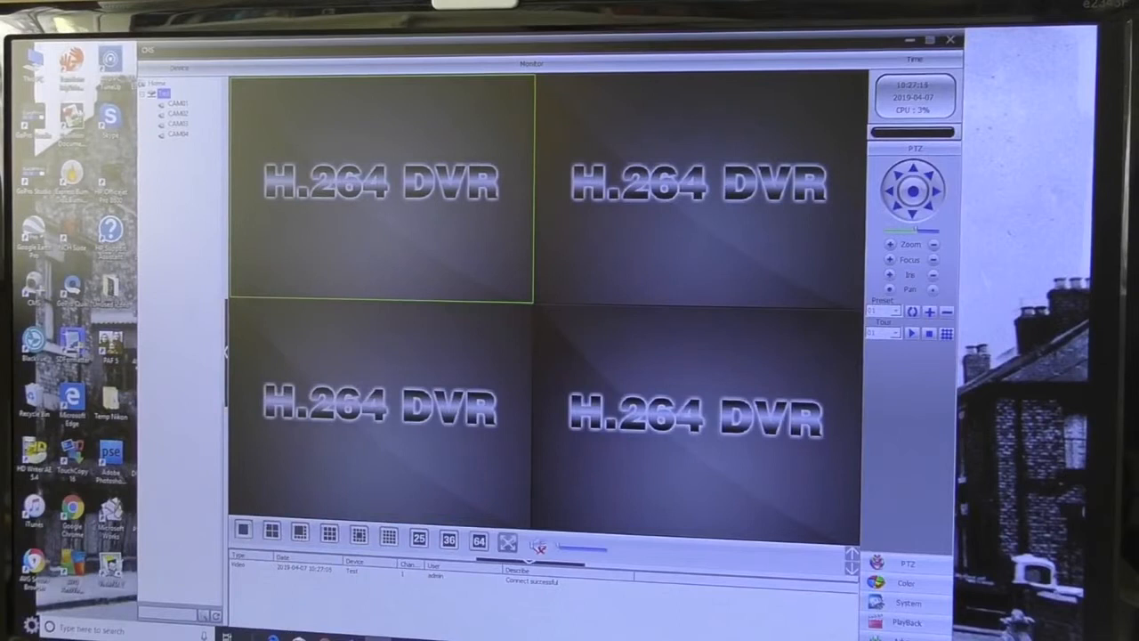
- Connect all channels of the Test device so CAM01's driveway feed goes live
right_click(160, 93)
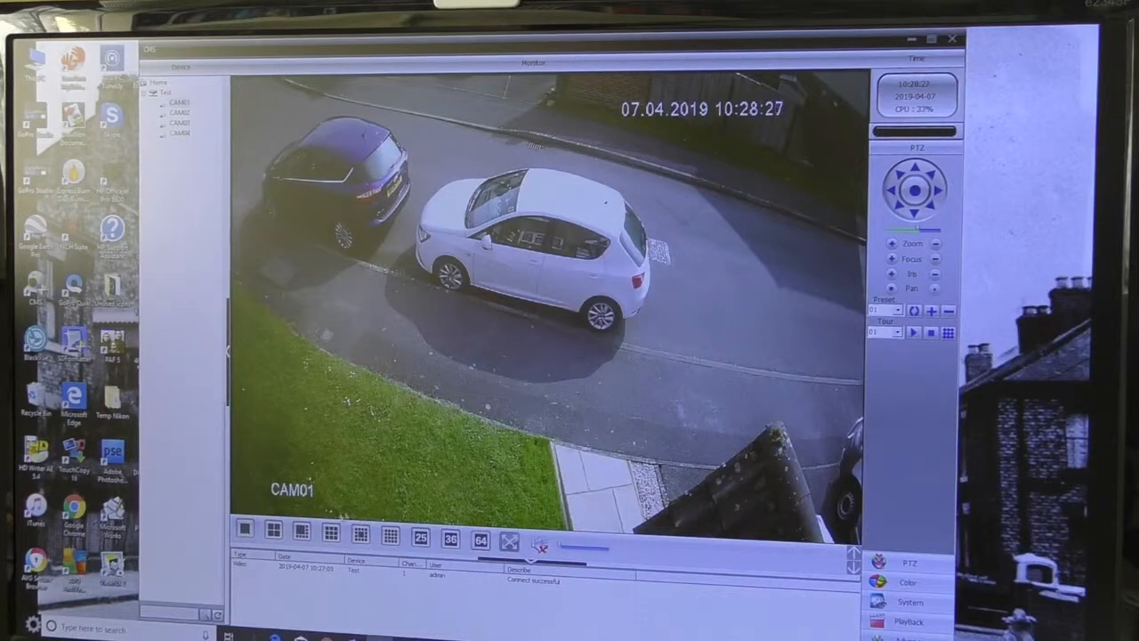
- Return to the quad view with all four live camera feeds
click(300, 528)
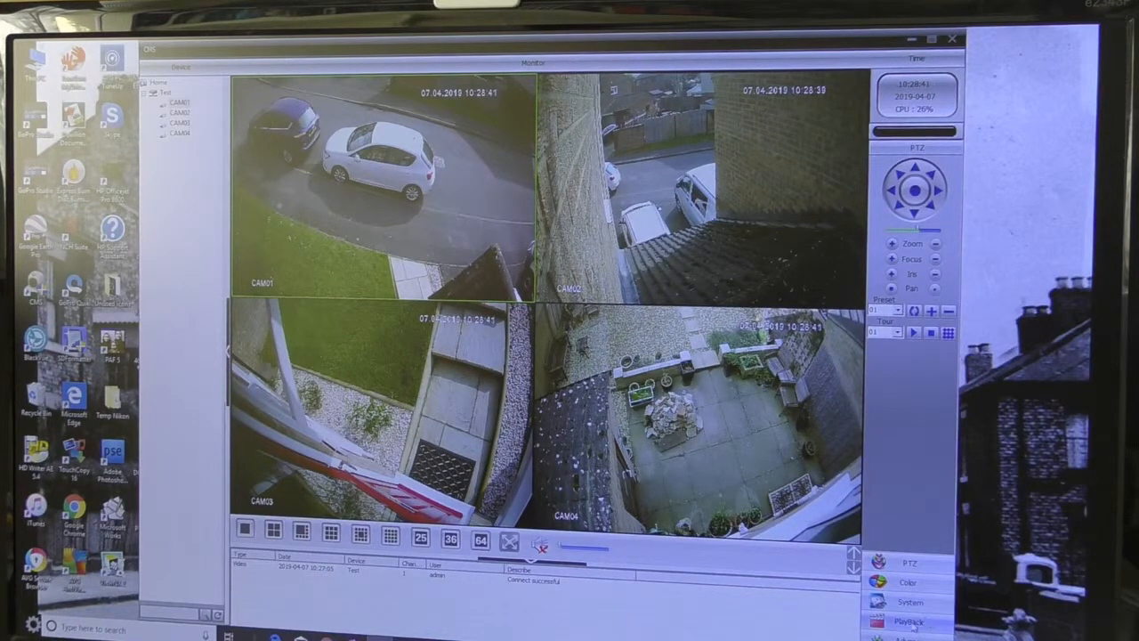
- View the Record playback window, show the System options, then close playback
click(911, 618)
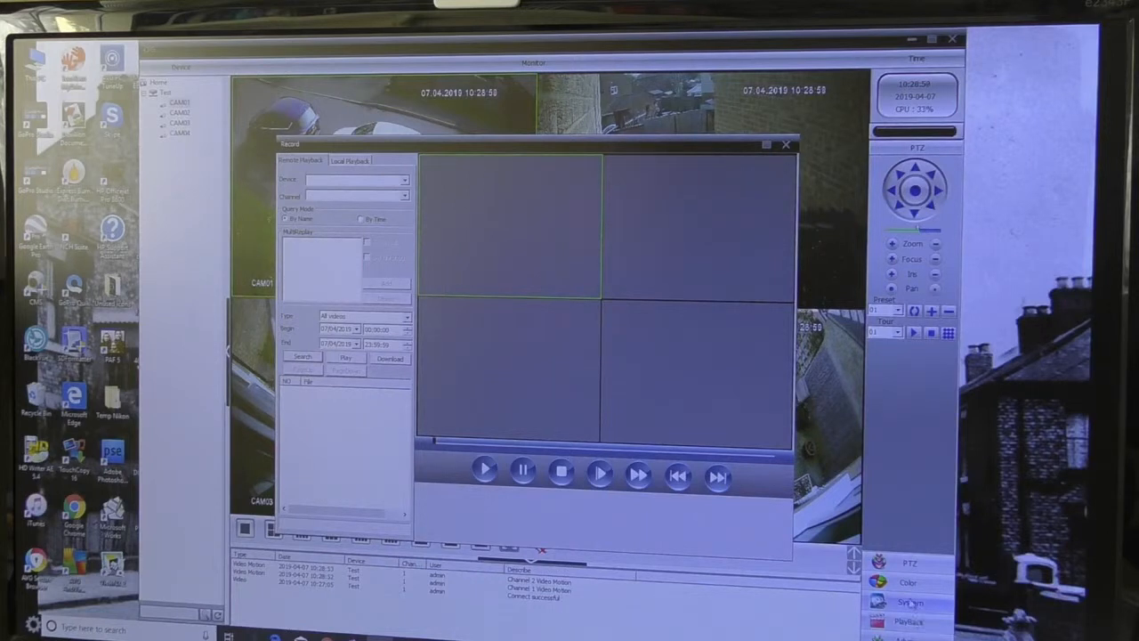
click(912, 597)
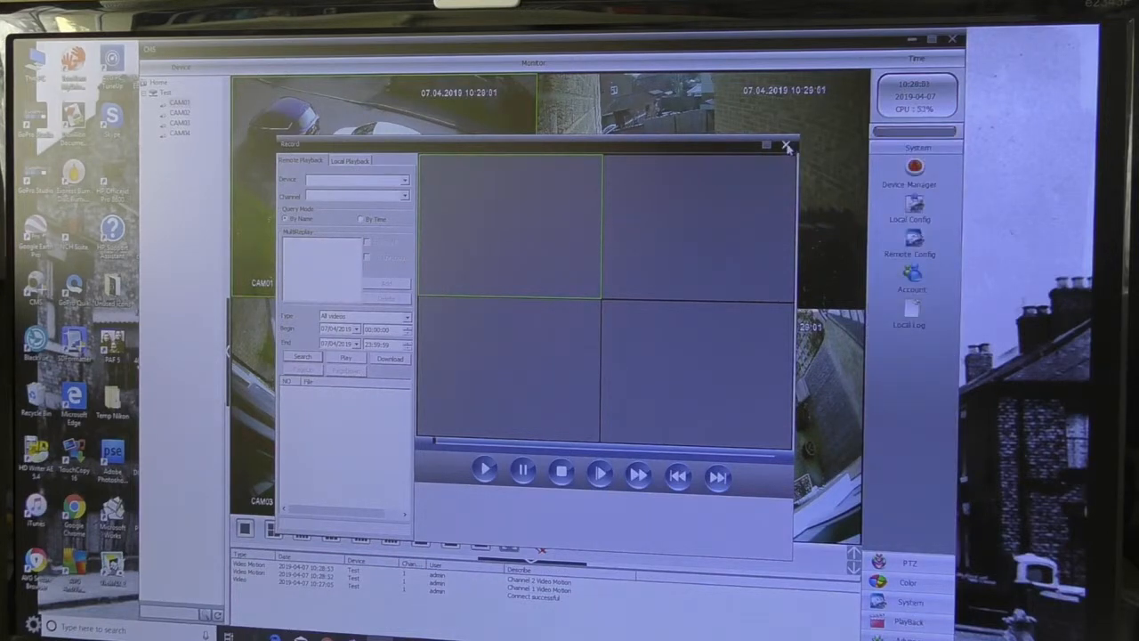
click(787, 145)
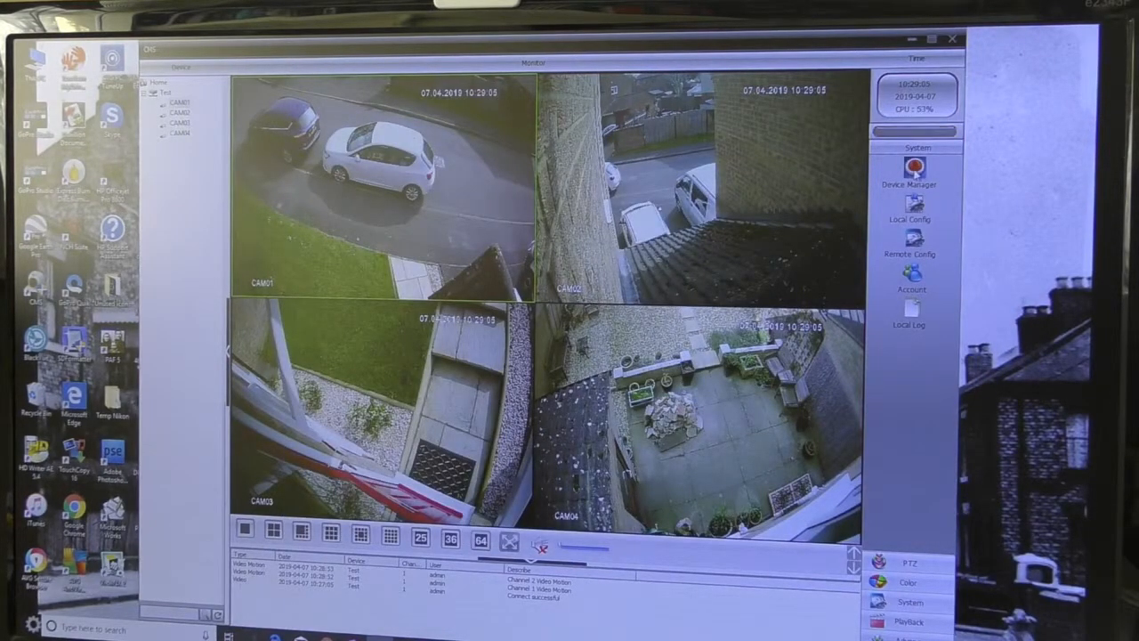
- Launch Remote Config so the Device Config window lists Home and Test
click(909, 170)
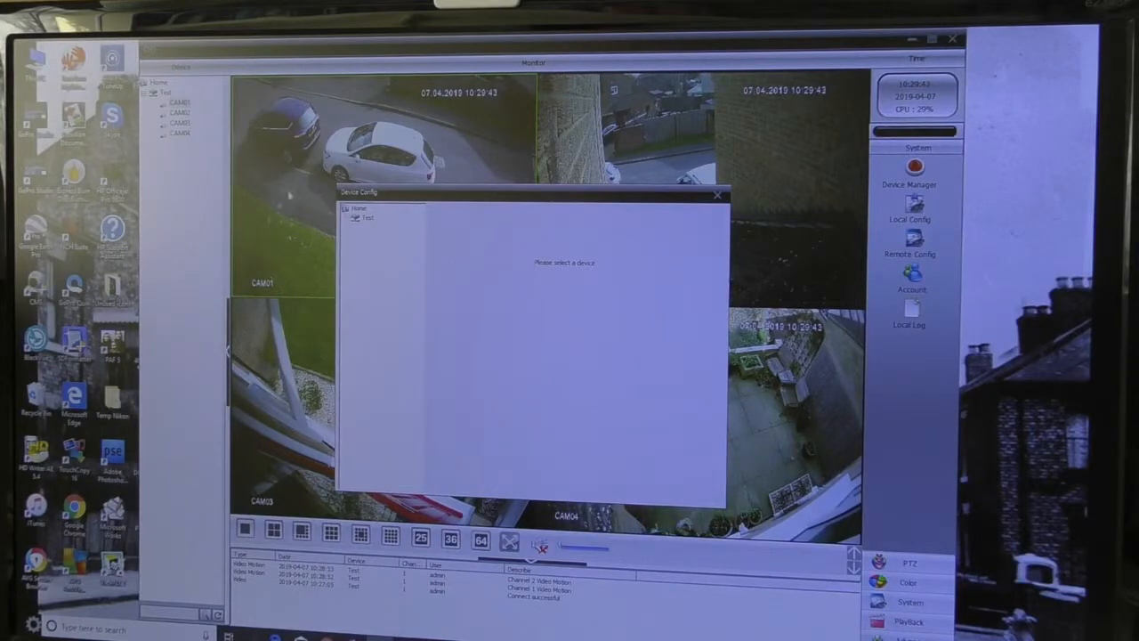
- Select the Test recorder and go to its Alarm > Video Motion settings page
click(366, 218)
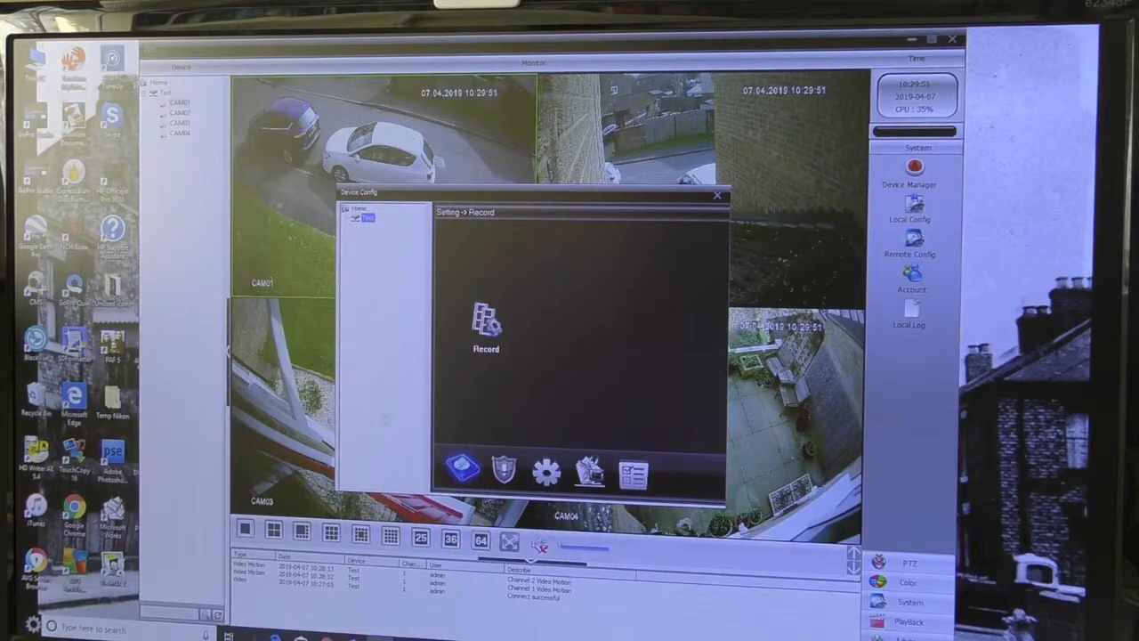
click(498, 477)
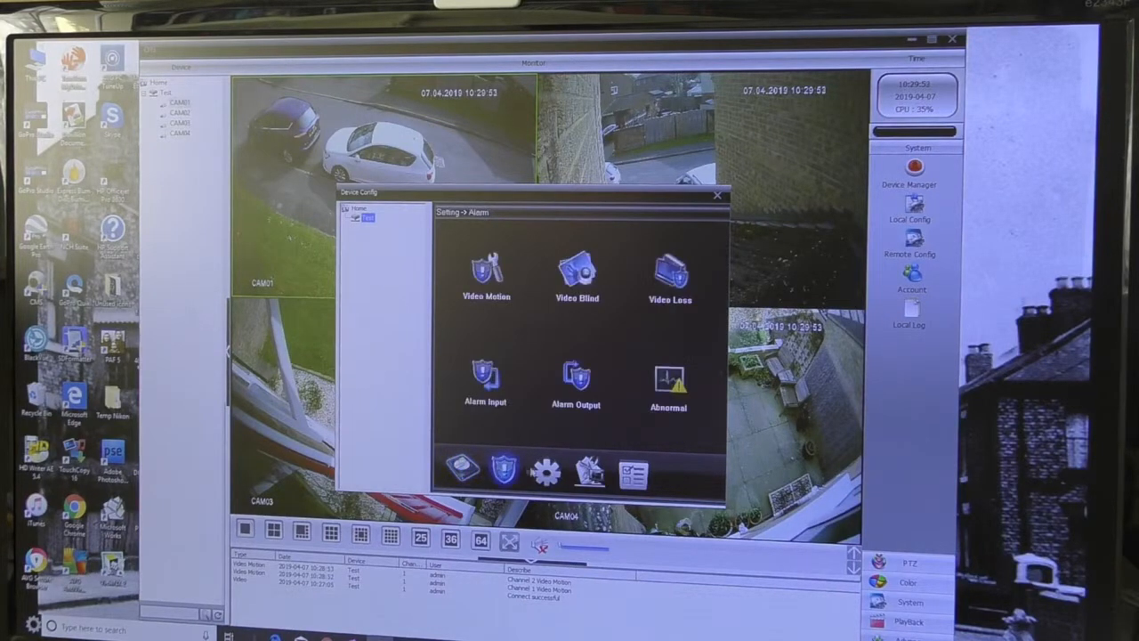
click(541, 480)
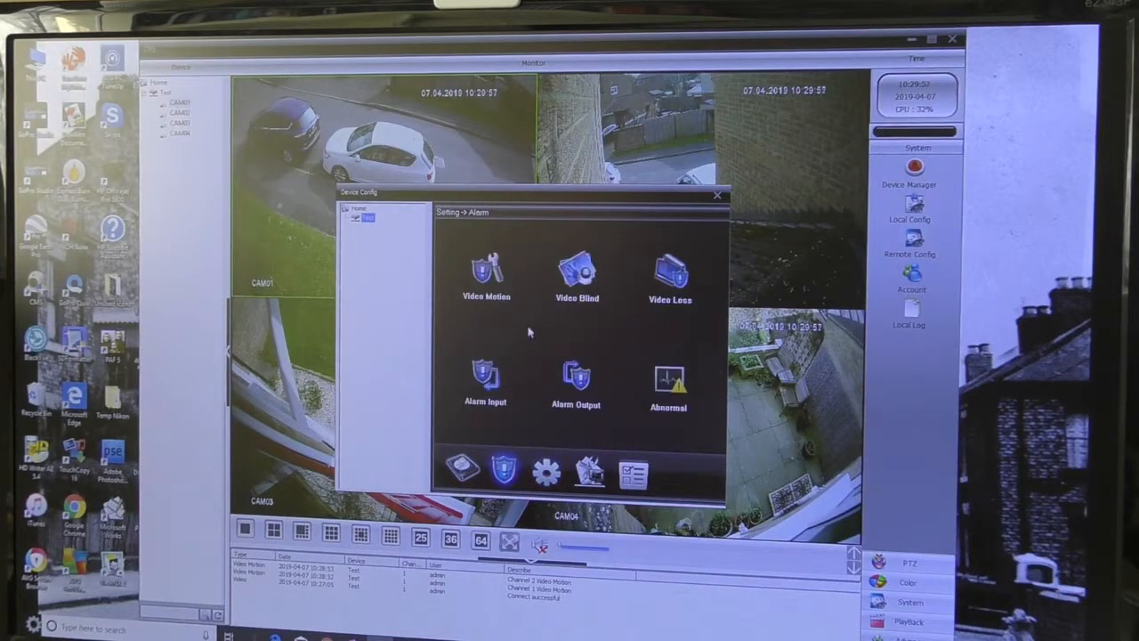
click(483, 272)
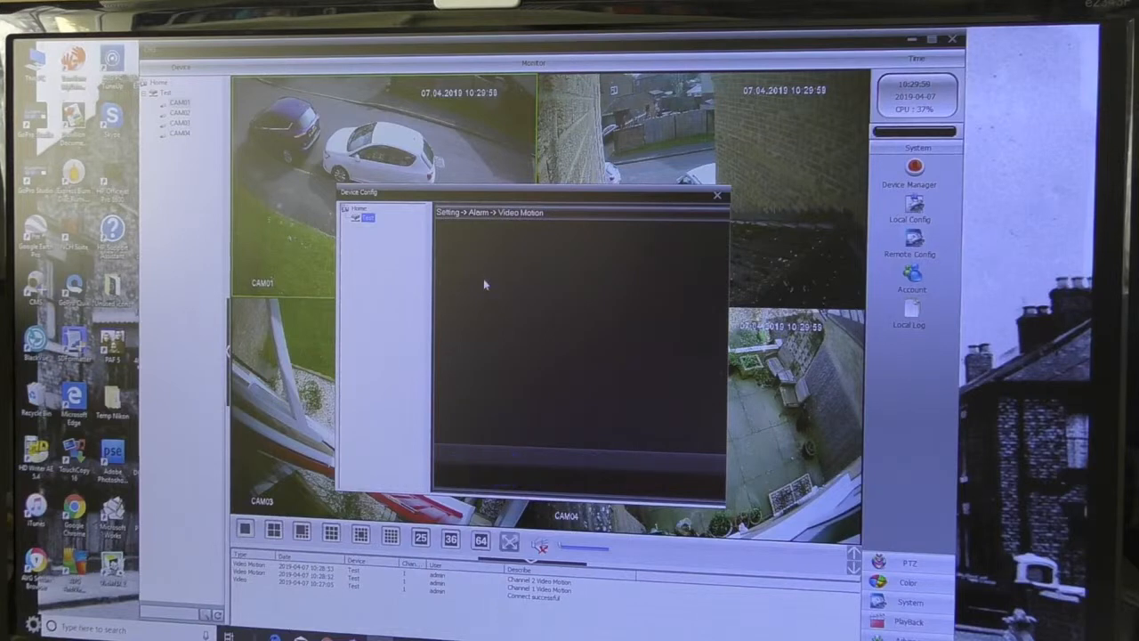